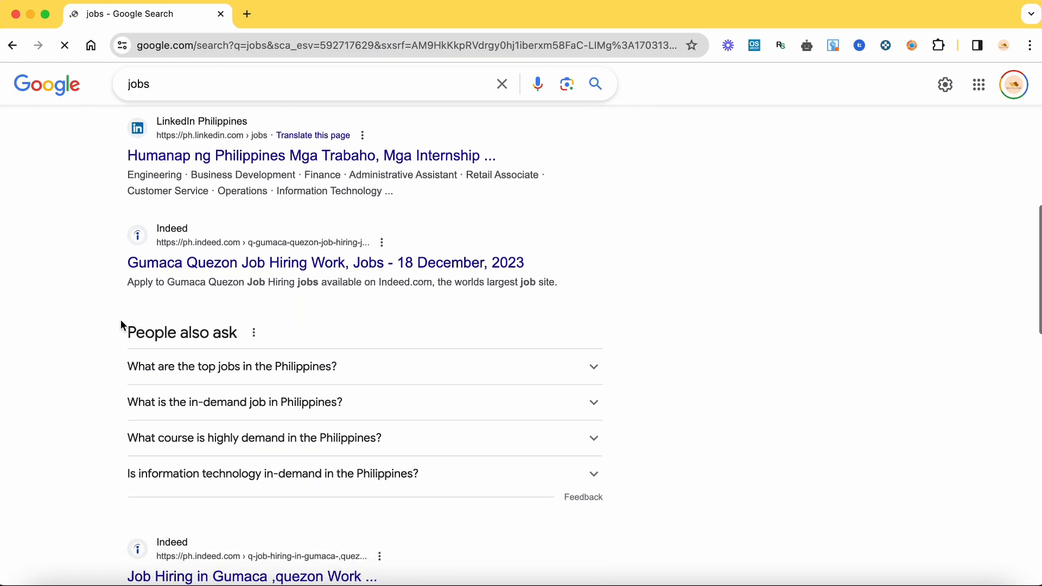
- Scroll through the exact-phrase "Gordon Ramsay Steak Recipe" results and switch to the next tab
{"action": "scroll", "scroll_direction": "down", "scroll_amount": 3}
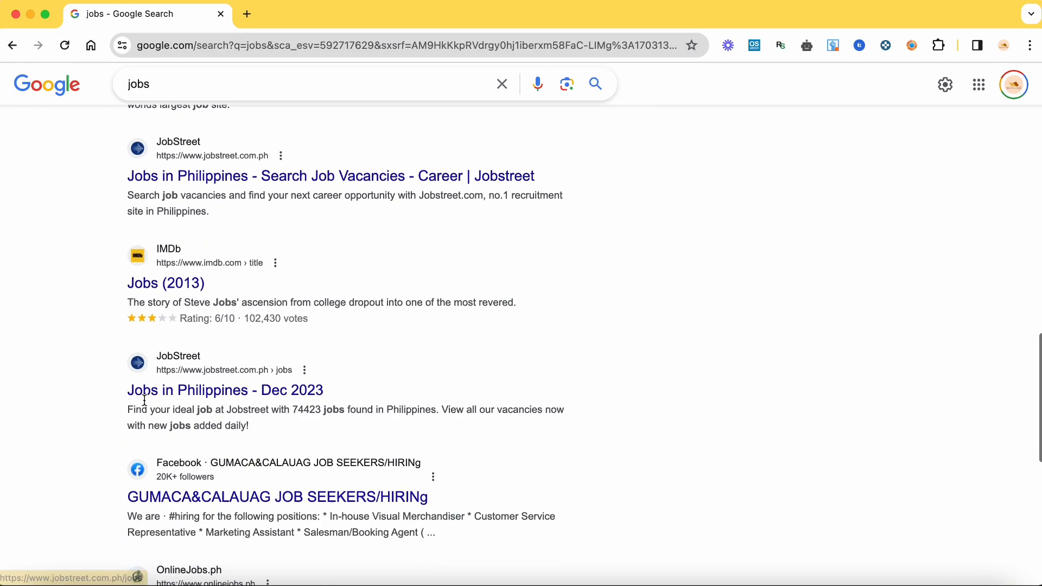
{"action": "scroll", "scroll_direction": "down", "scroll_amount": 3}
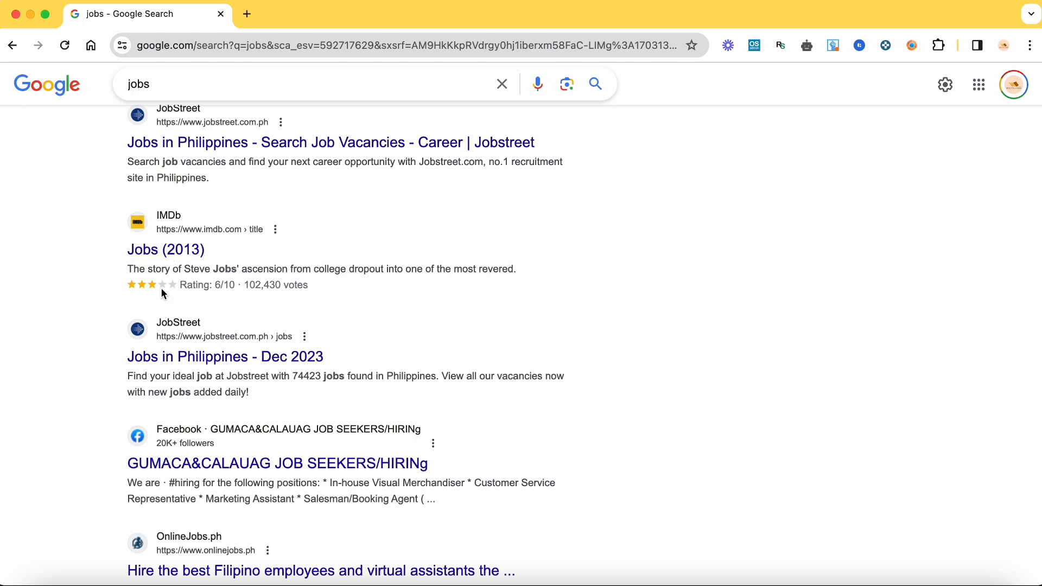
{"action": "scroll", "scroll_direction": "down", "scroll_amount": 3}
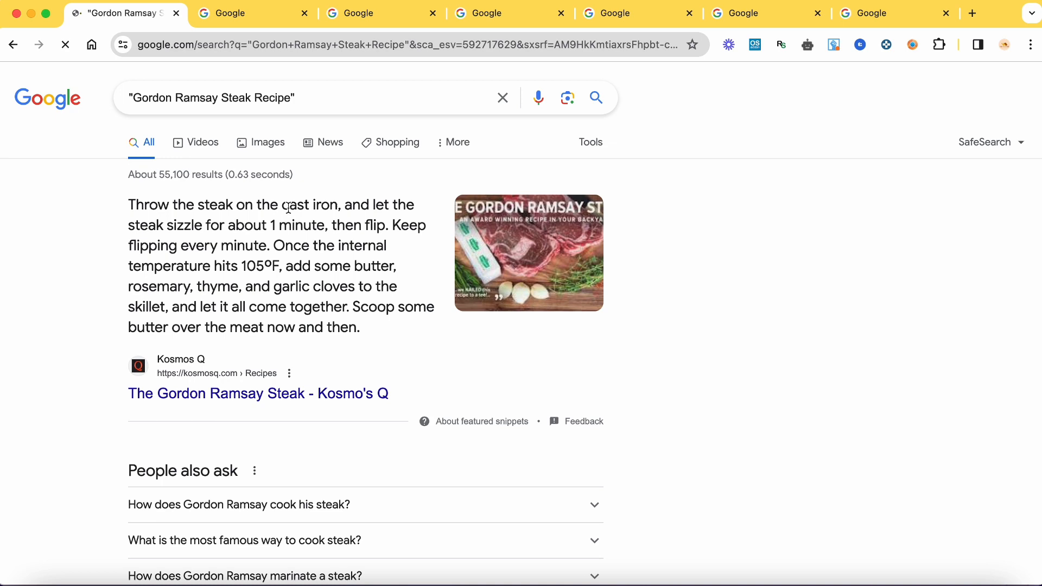
{"action": "scroll", "scroll_direction": "down", "scroll_amount": 3}
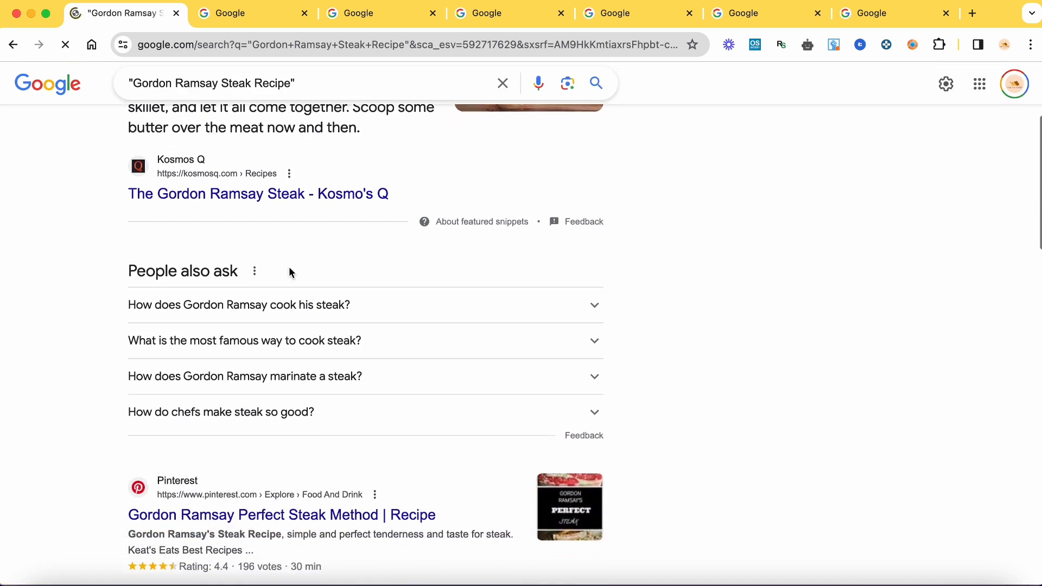
{"action": "scroll", "scroll_direction": "down", "scroll_amount": 3}
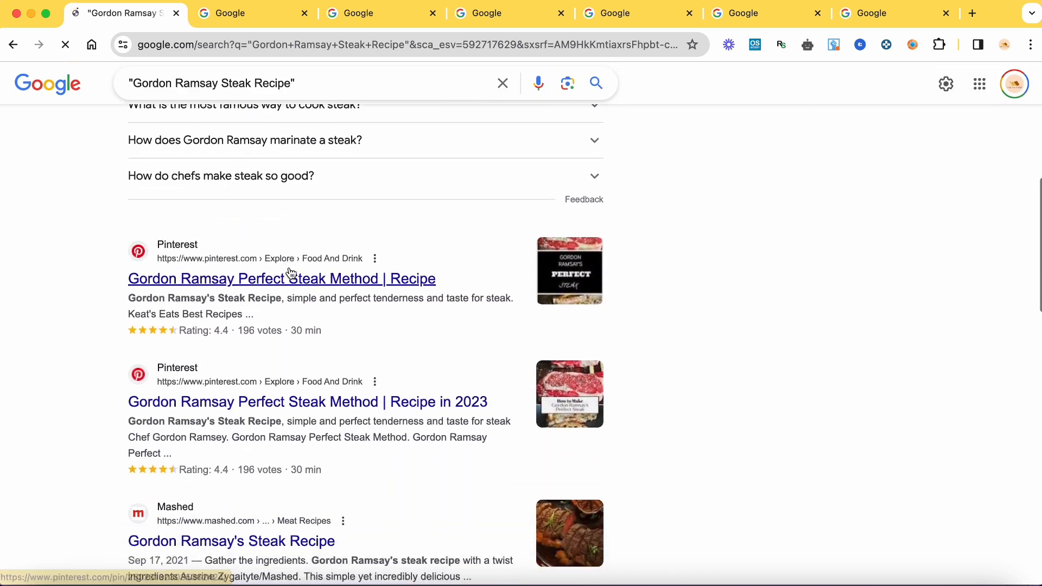
{"action": "left_click", "coordinate": [253, 13]}
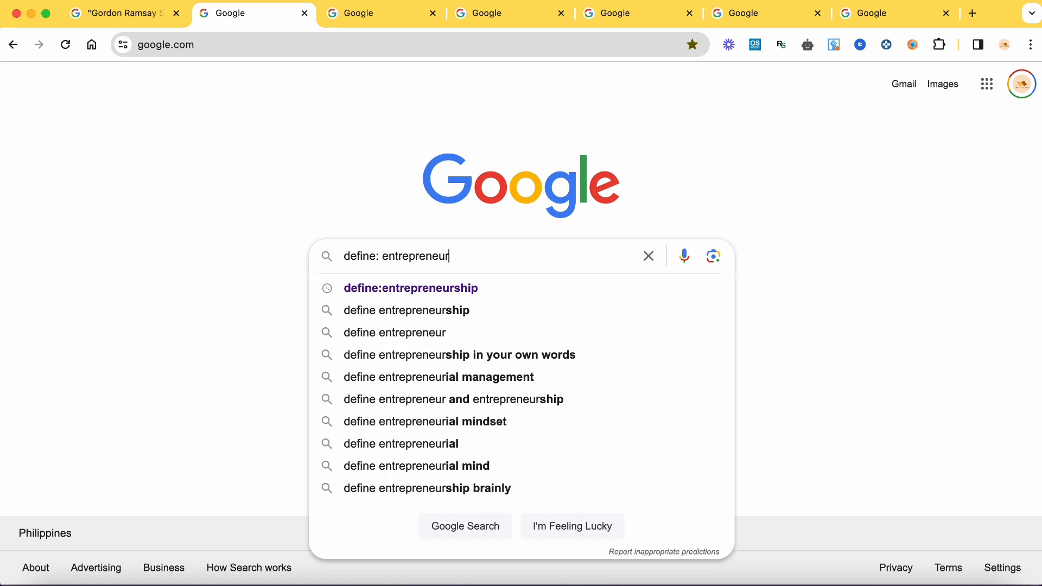
- Finish the query as "define: entrepreneurship" and run it from the suggestion
{"action": "type", "text": "ship"}
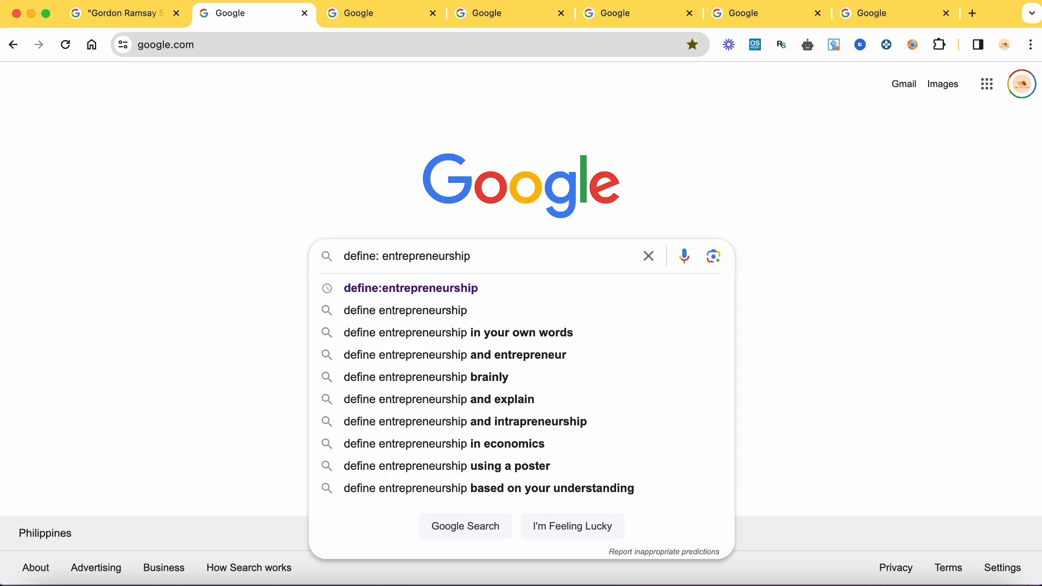
{"action": "left_click", "coordinate": [411, 287]}
{"action": "type", "text": "Philippine C"}
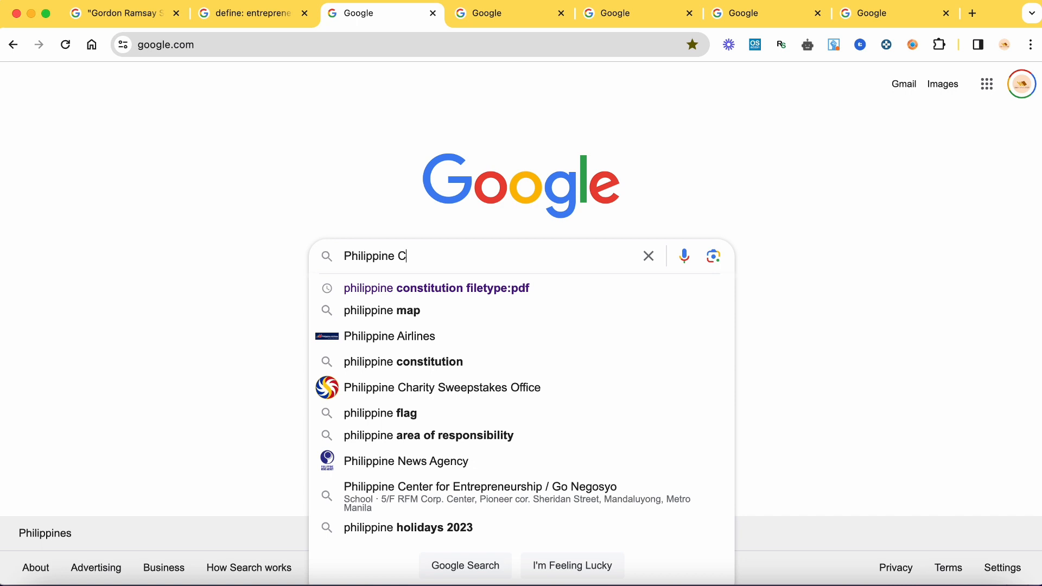
- Search "philippine constitution filetype:pdf" via the suggestion to get PDF results
{"action": "type", "text": "onstitution filetype"}
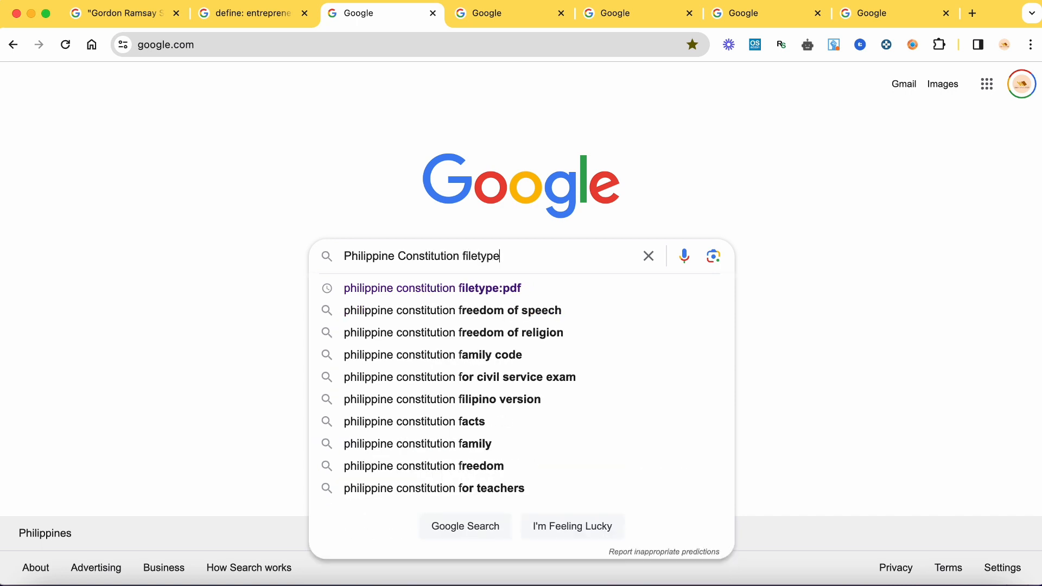
{"action": "left_click", "coordinate": [431, 287]}
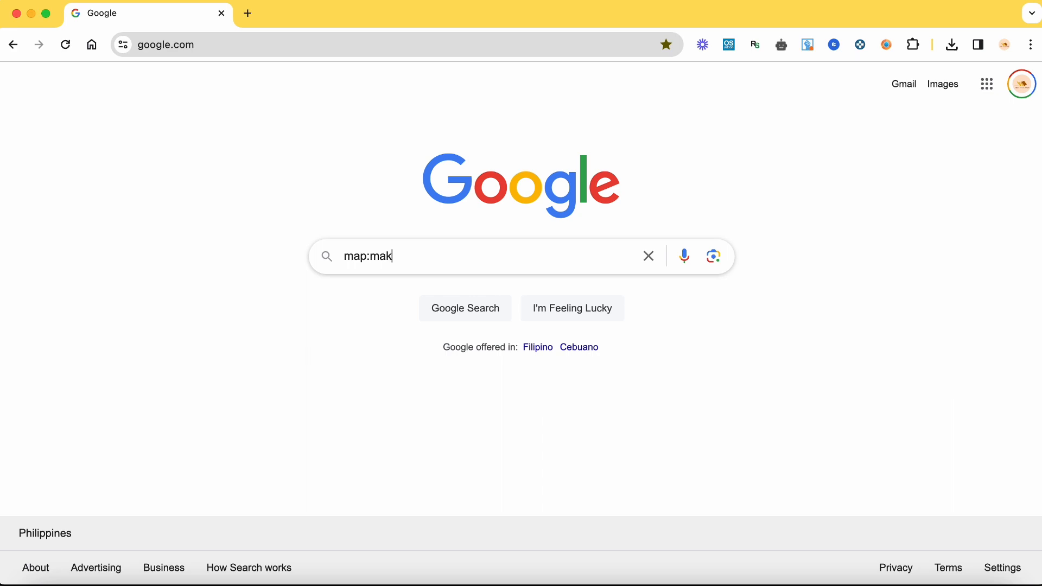
- Run the "map:makati metro manila" search and scroll the Makati map results
{"action": "type", "text": "ati metro manai"}
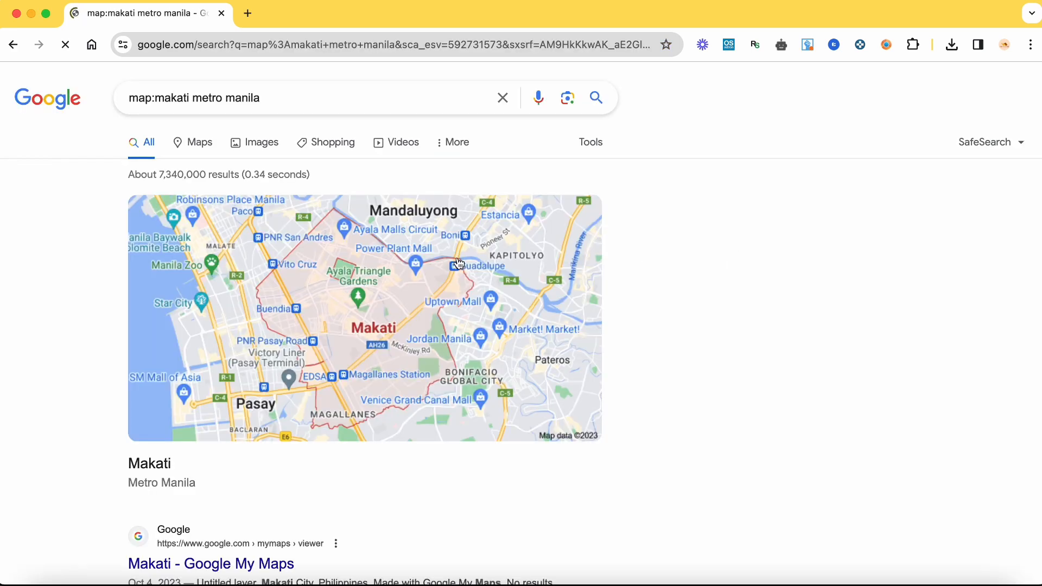
{"action": "scroll", "scroll_direction": "down", "scroll_amount": 3}
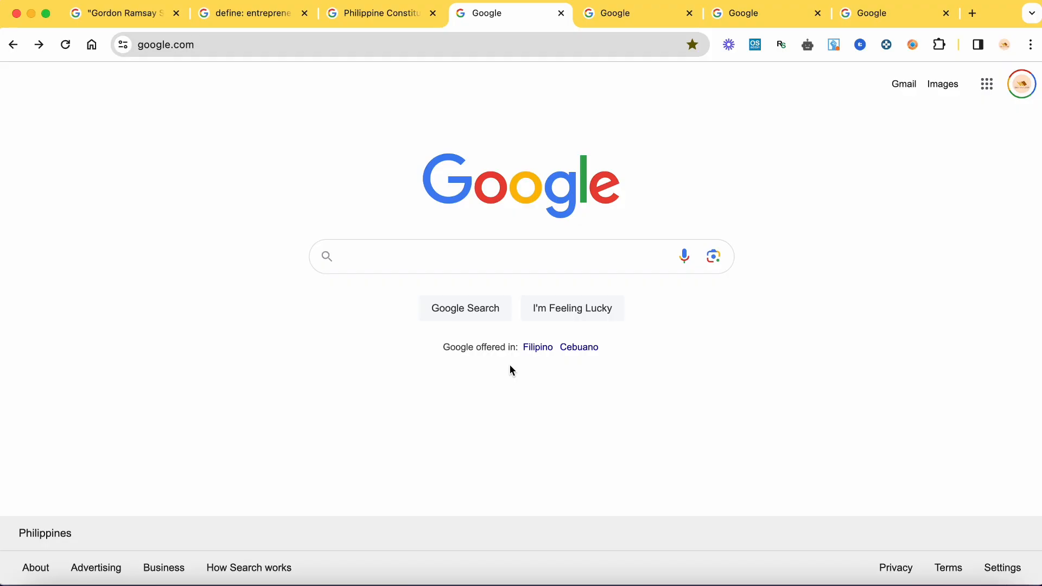
- Search "common cold -weather" and scroll the cold symptoms results
{"action": "type", "text": "common cold"}
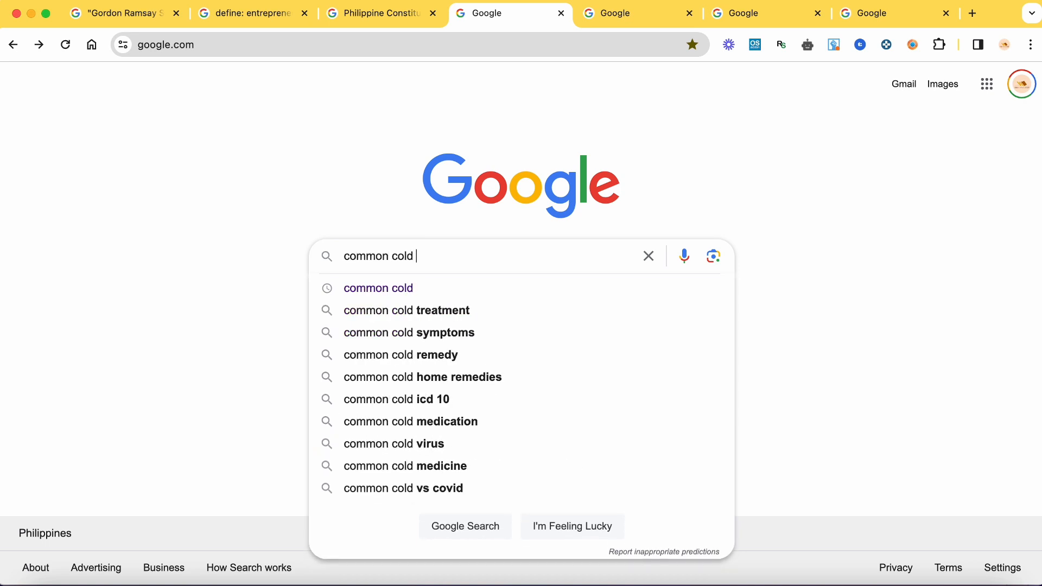
{"action": "type", "text": "-weather"}
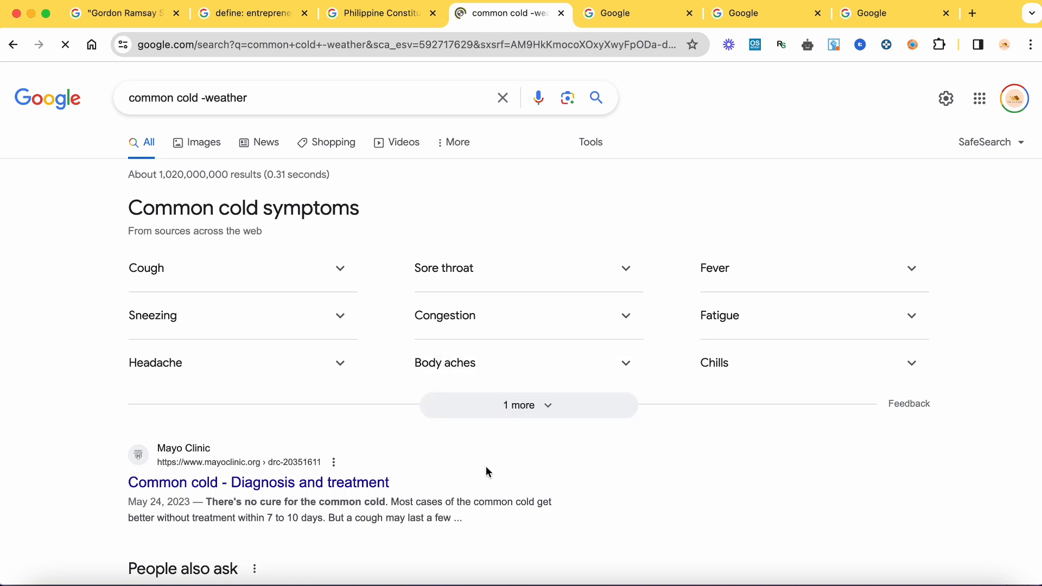
{"action": "scroll", "scroll_direction": "down", "scroll_amount": 3}
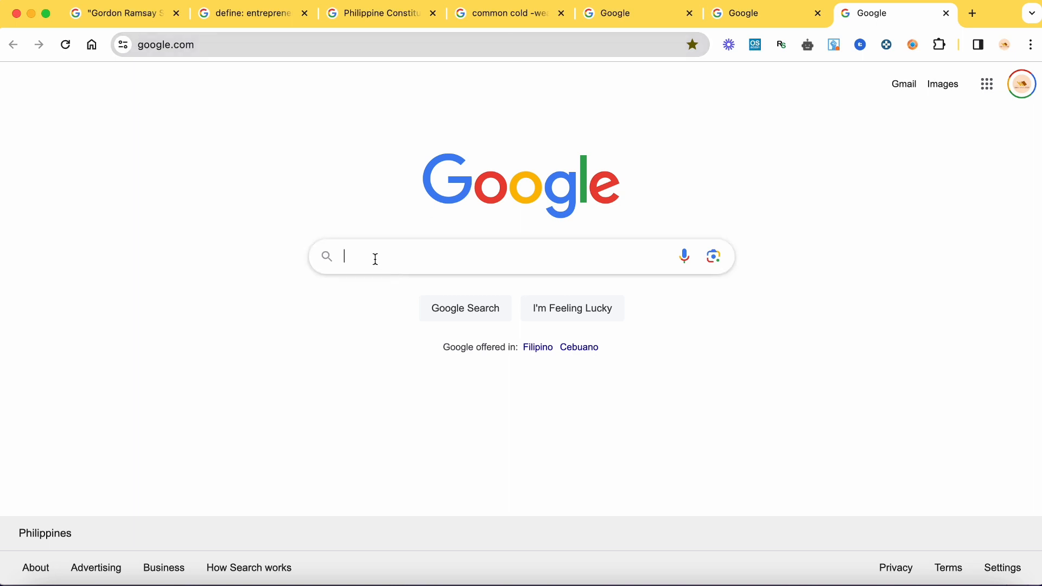
- Search "email * thevacampph.com" and select the email address shown in a result
{"action": "type", "text": "email"}
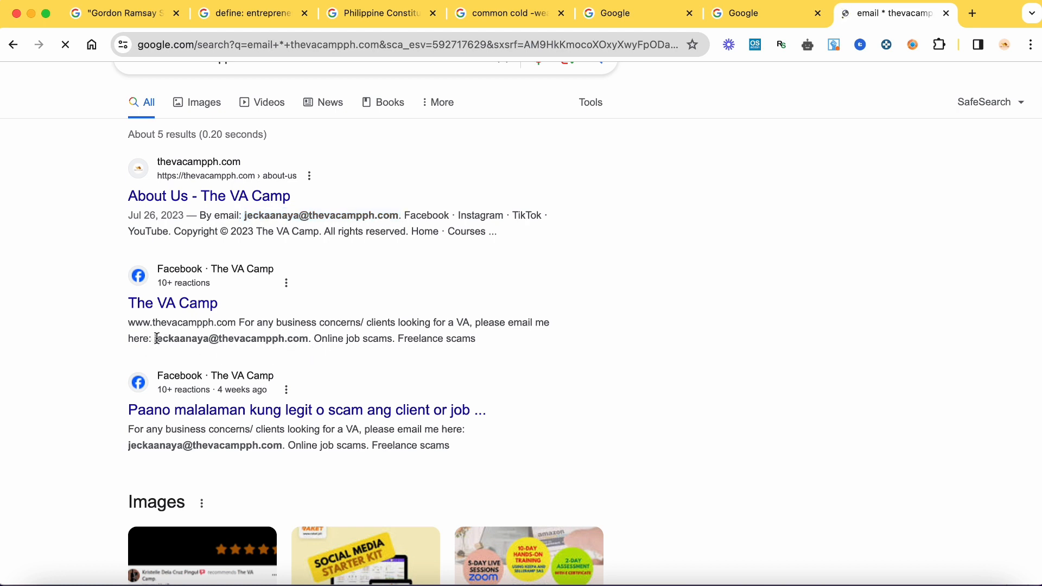
{"action": "double_click", "coordinate": [230, 339]}
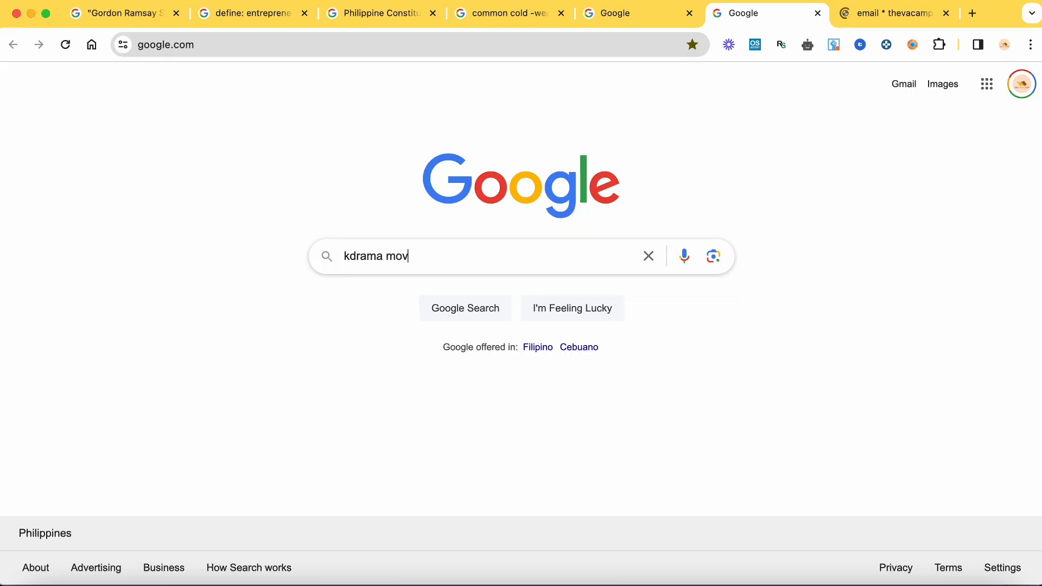
- Search "kdrama movies after:2015" using the after 2015 suggestion
{"action": "type", "text": "ies"}
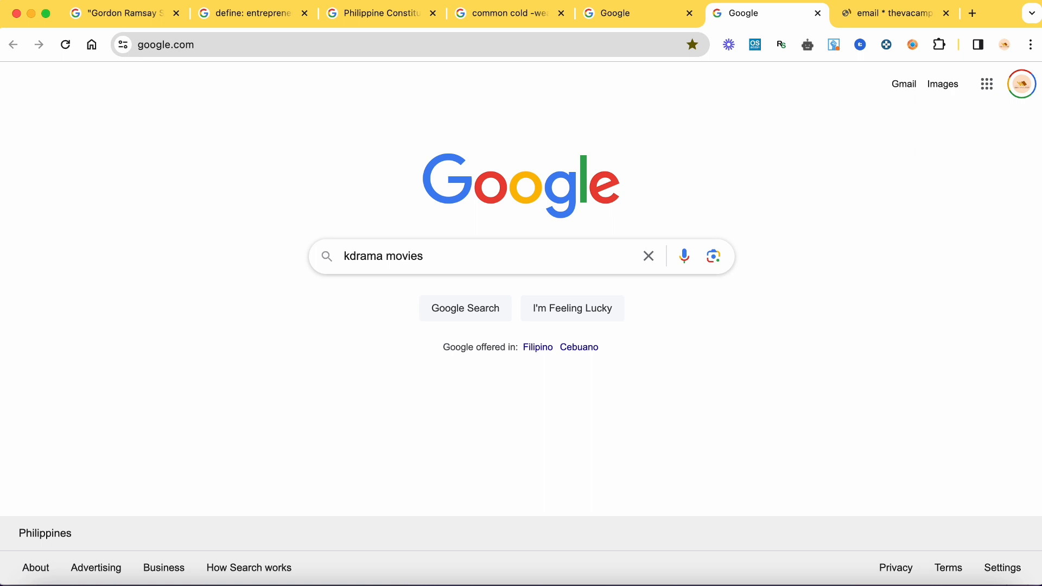
{"action": "type", "text": "after:201"}
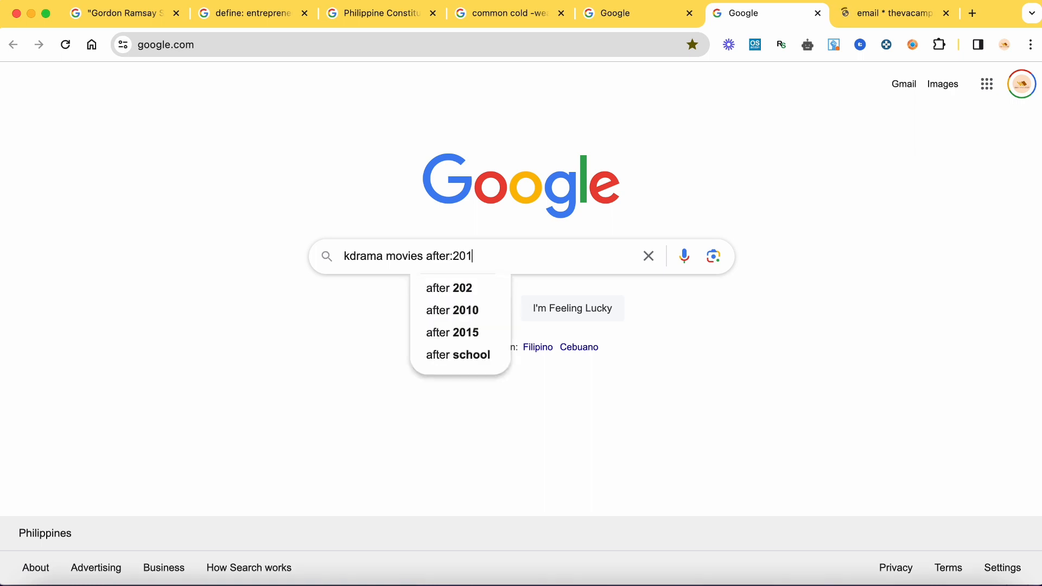
{"action": "left_click", "coordinate": [452, 332]}
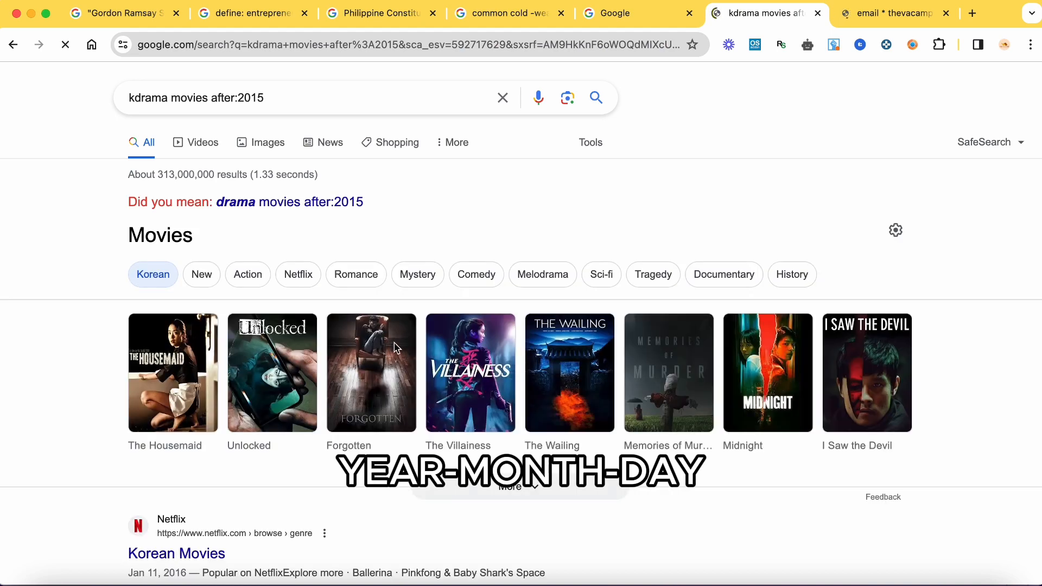
- Scroll through the Korean movie results, then start a new browser tab
{"action": "scroll", "scroll_direction": "down", "scroll_amount": 3}
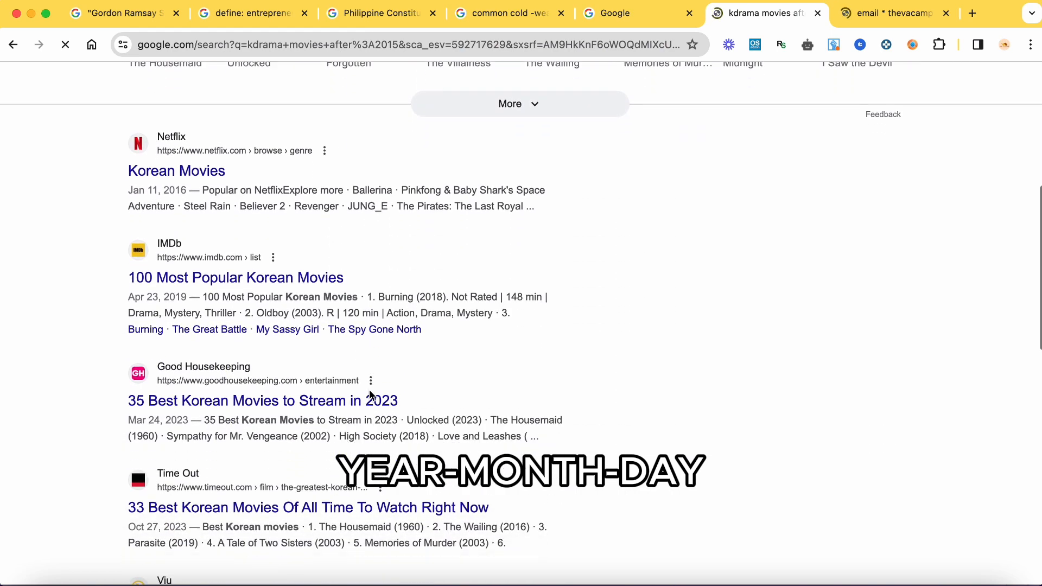
{"action": "scroll", "scroll_direction": "down", "scroll_amount": 3}
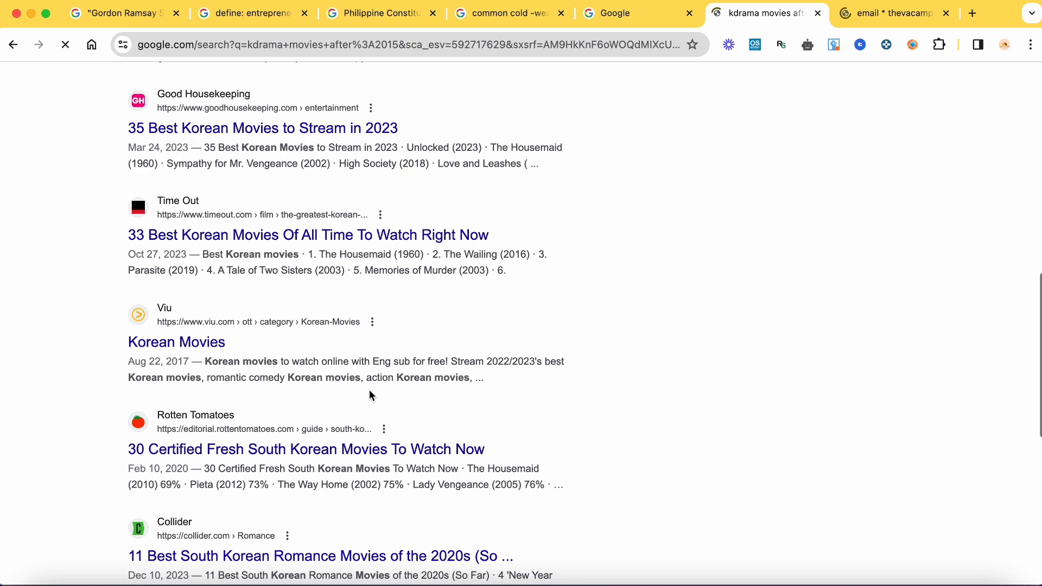
{"action": "scroll", "scroll_direction": "down", "scroll_amount": 3}
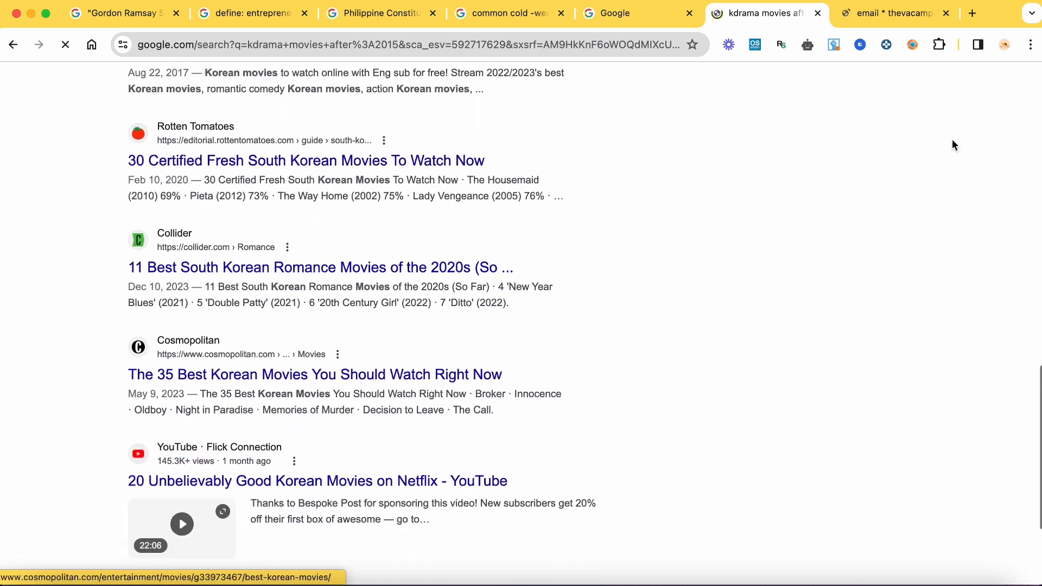
{"action": "left_click", "coordinate": [973, 13]}
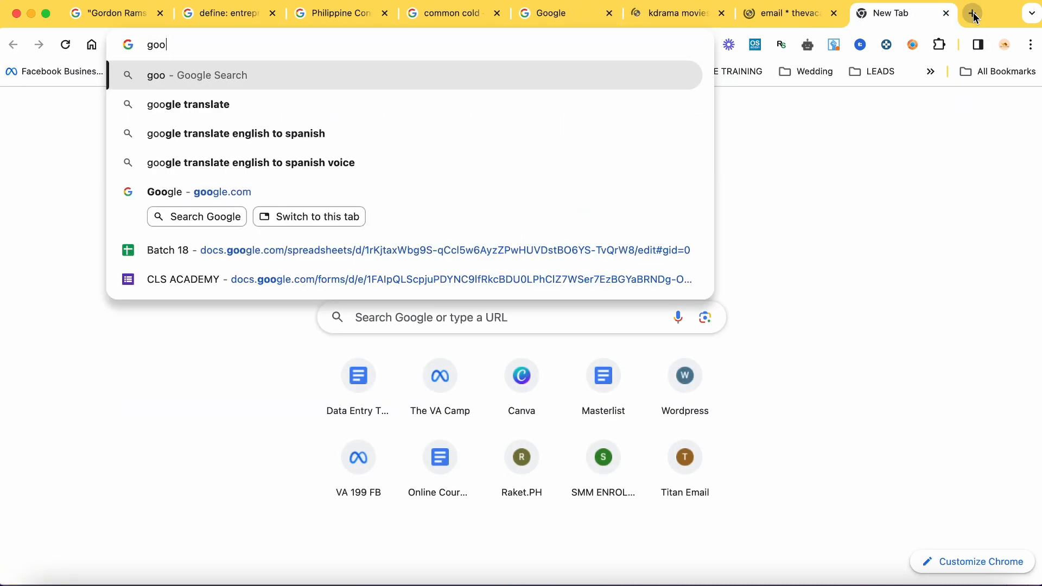